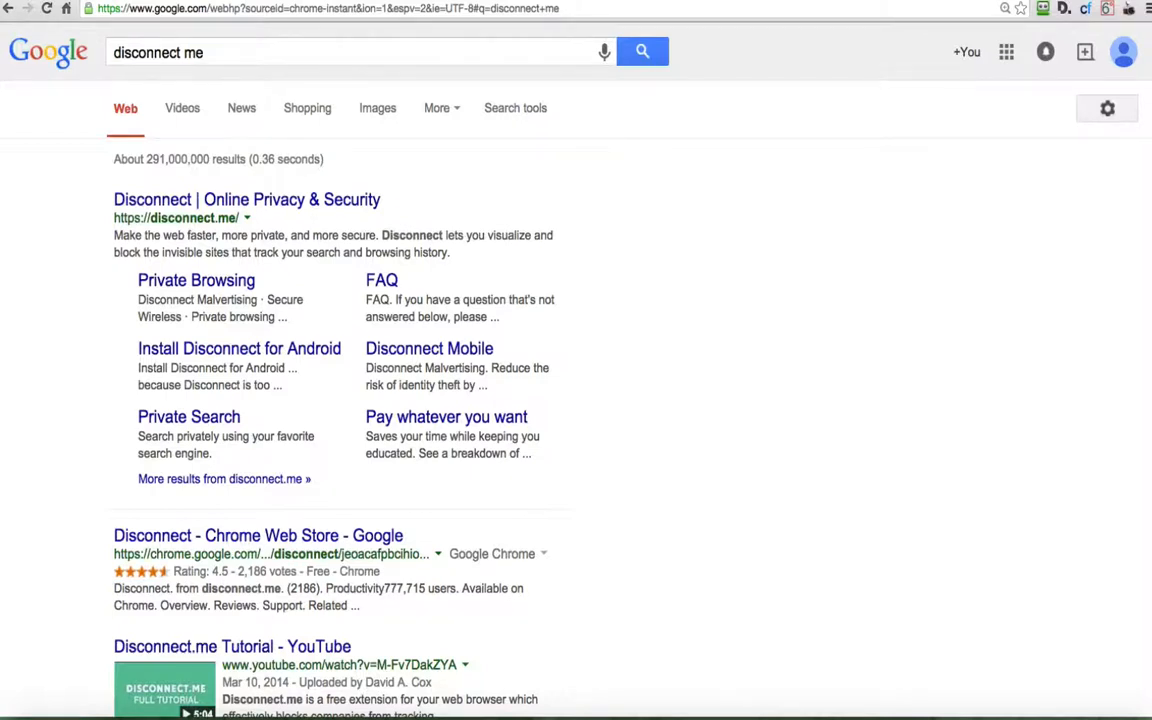
mouse_move(1035, 109)
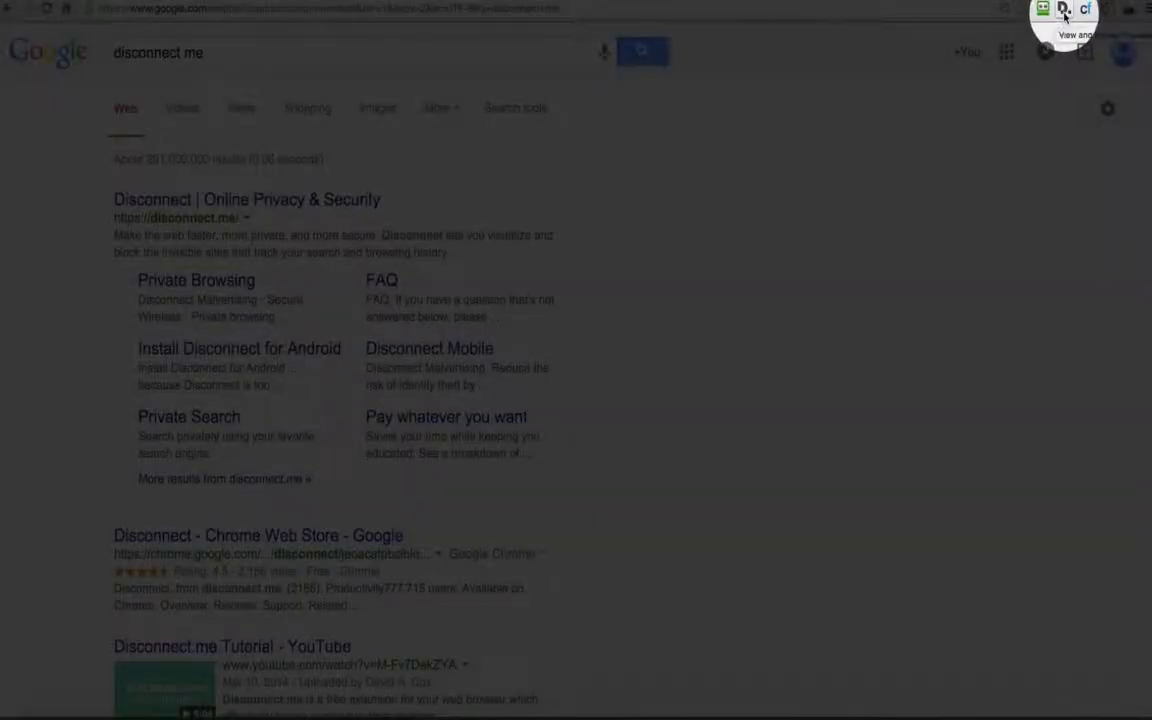
View Disconnect's tracking graph for the Google results page, then close it.
left_click(1064, 9)
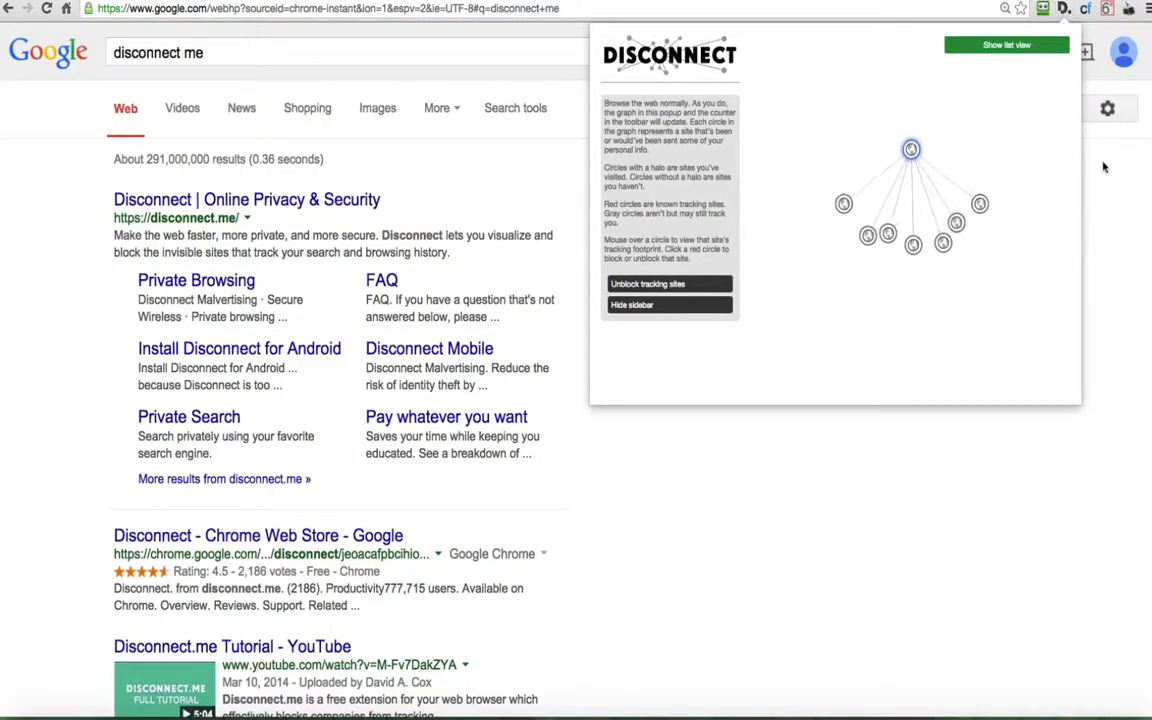
left_click(1105, 186)
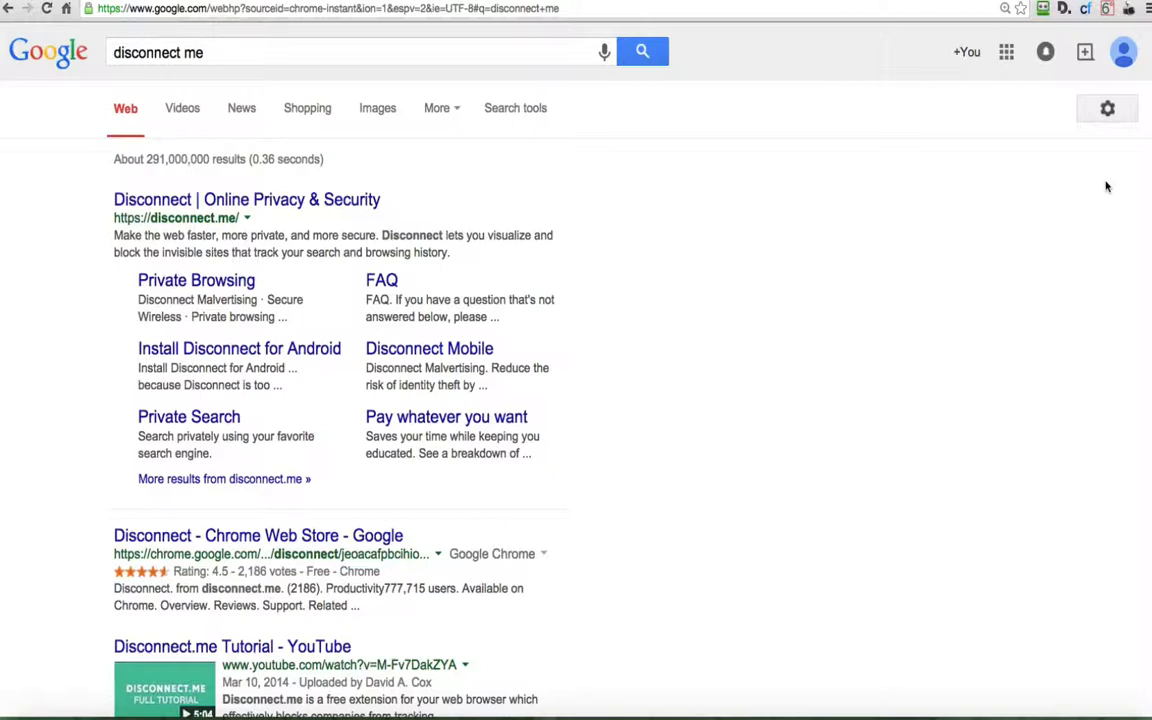
mouse_move(952, 171)
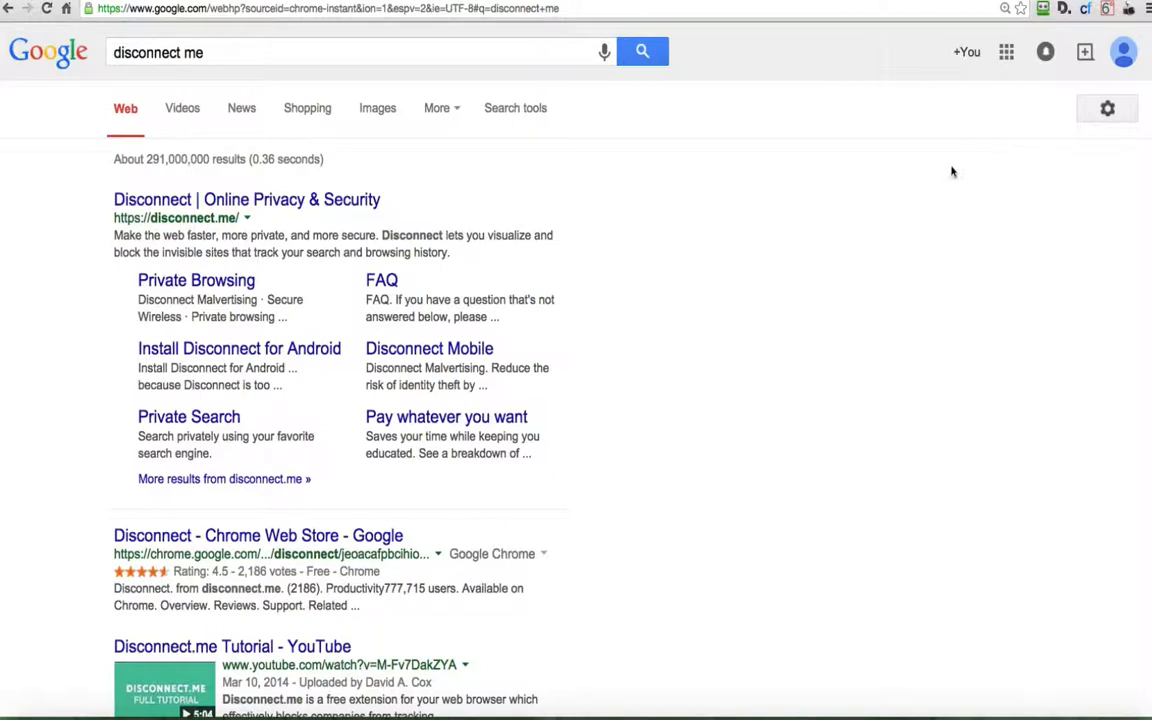
mouse_move(750, 198)
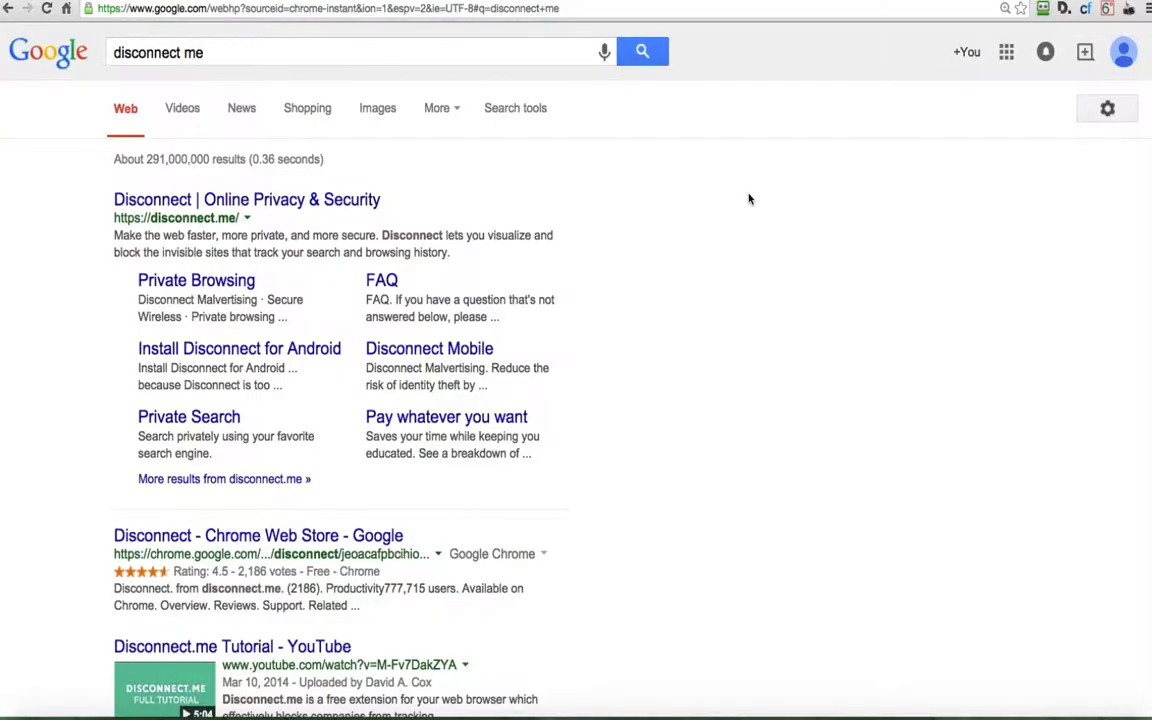
mouse_move(683, 227)
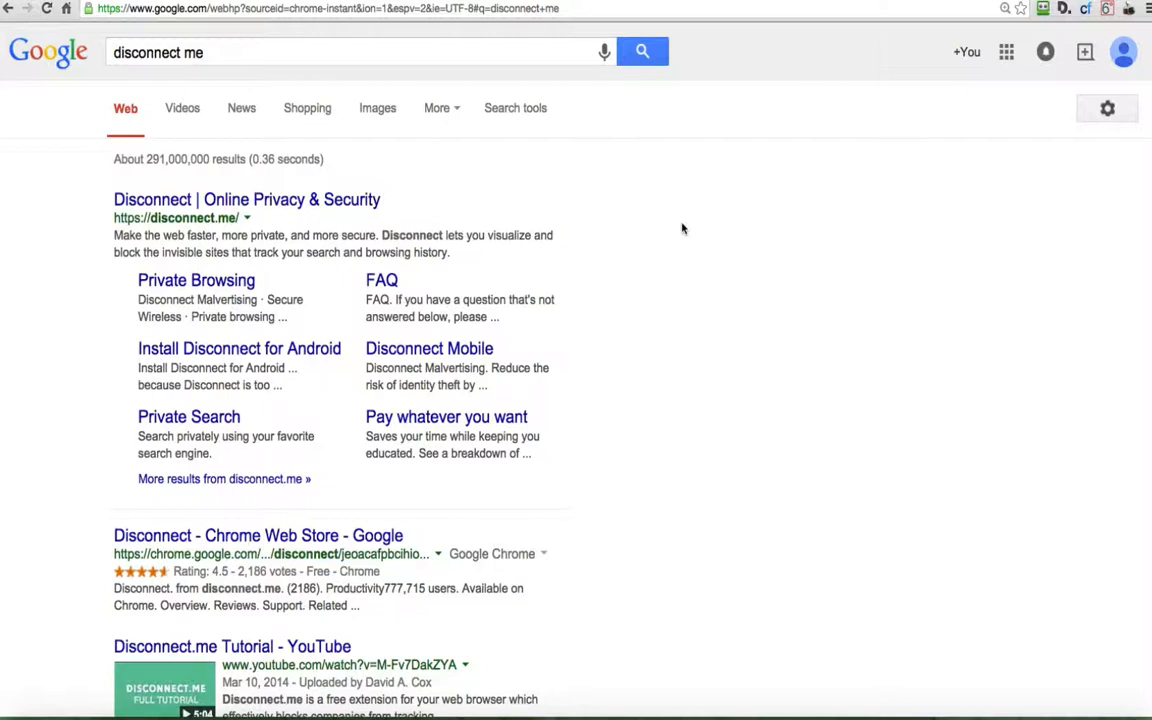
mouse_move(410, 10)
type("www.thestate.com")
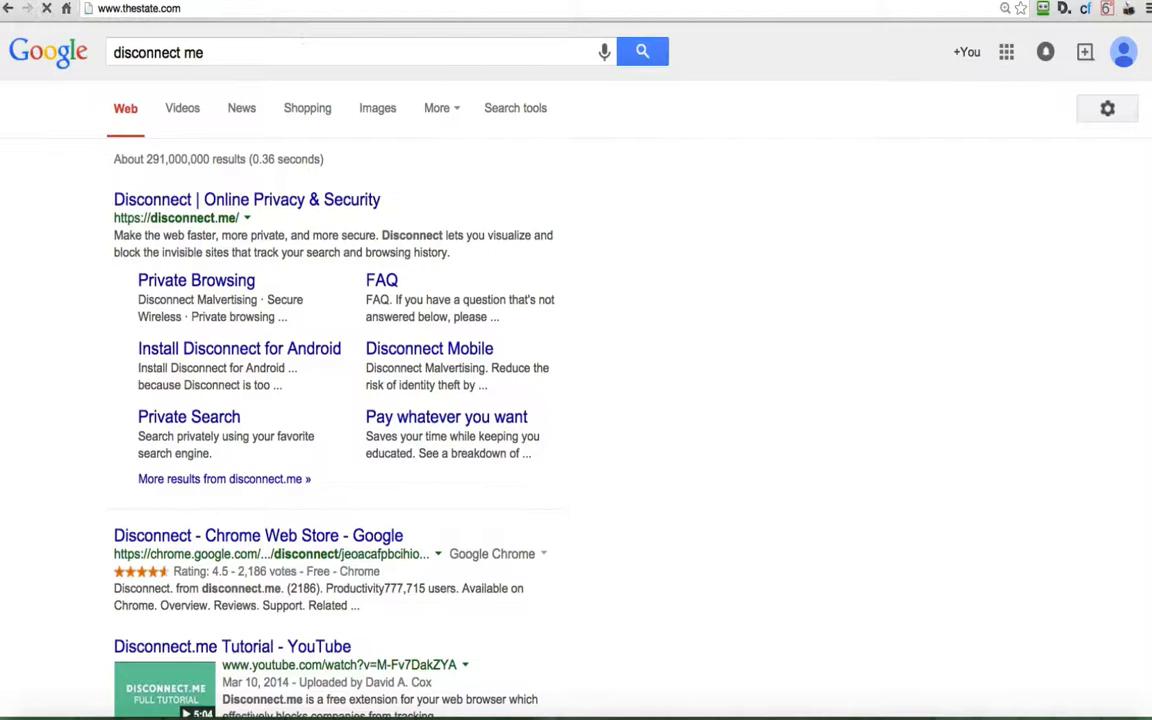
left_click(1124, 28)
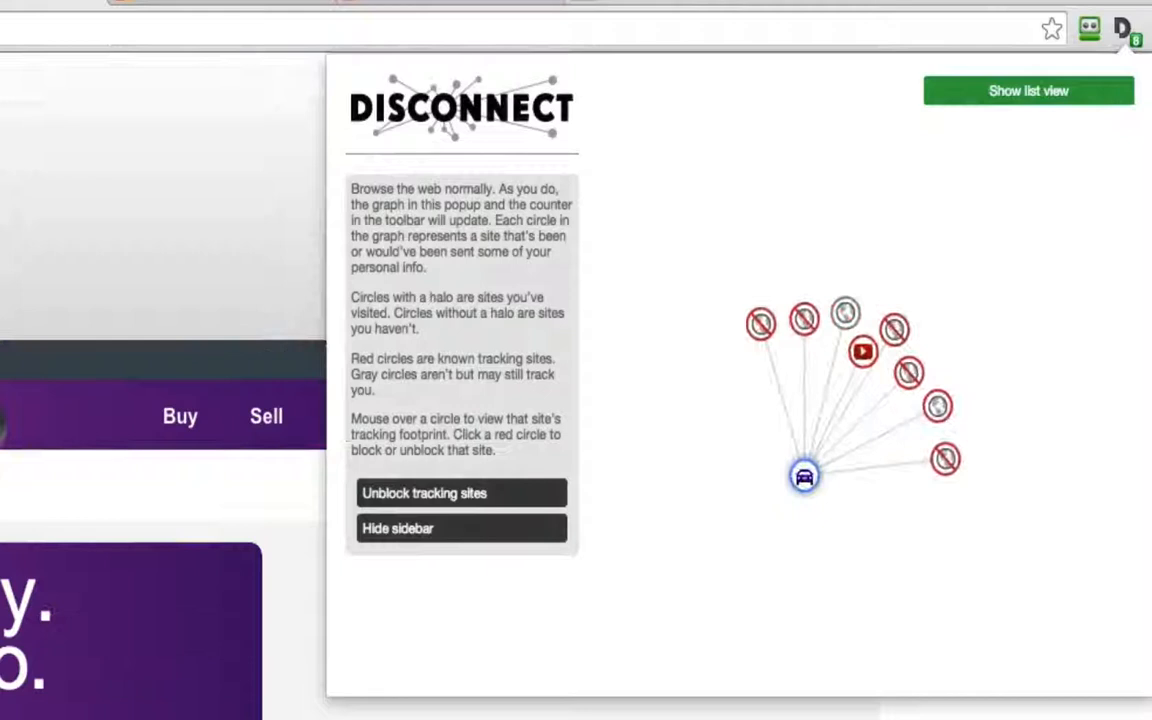
Show the cars.com circle's sidebar listing the dozens of sites it informs.
left_click(461, 492)
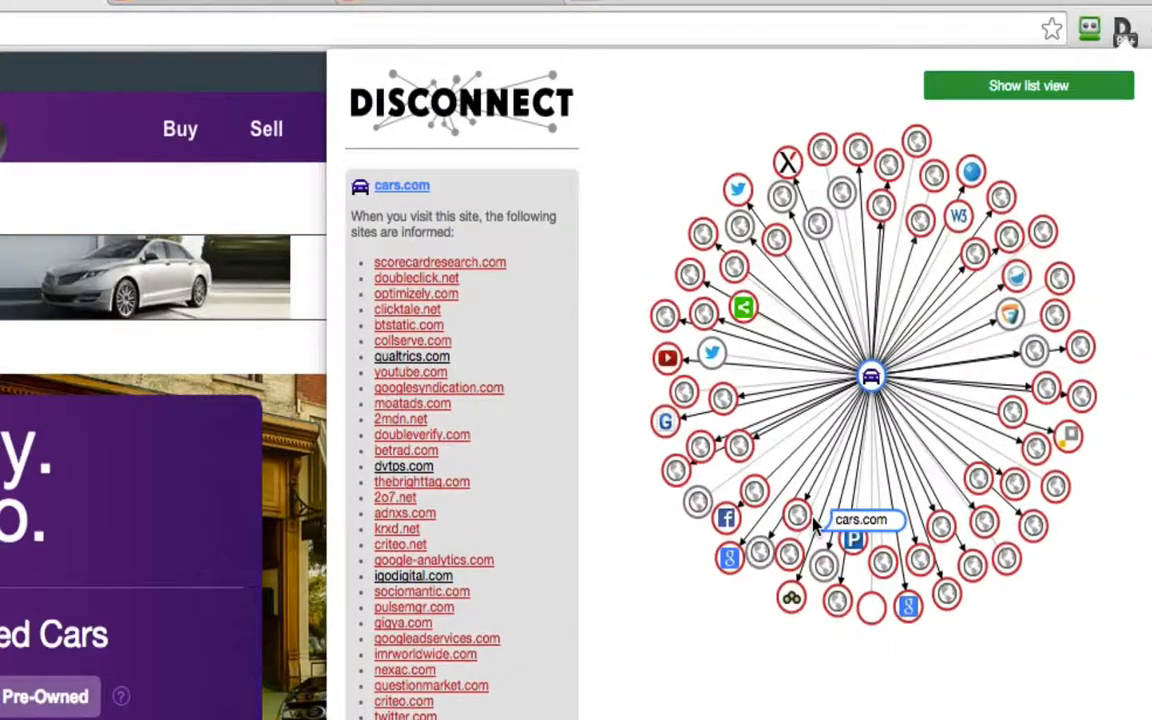
mouse_move(870, 377)
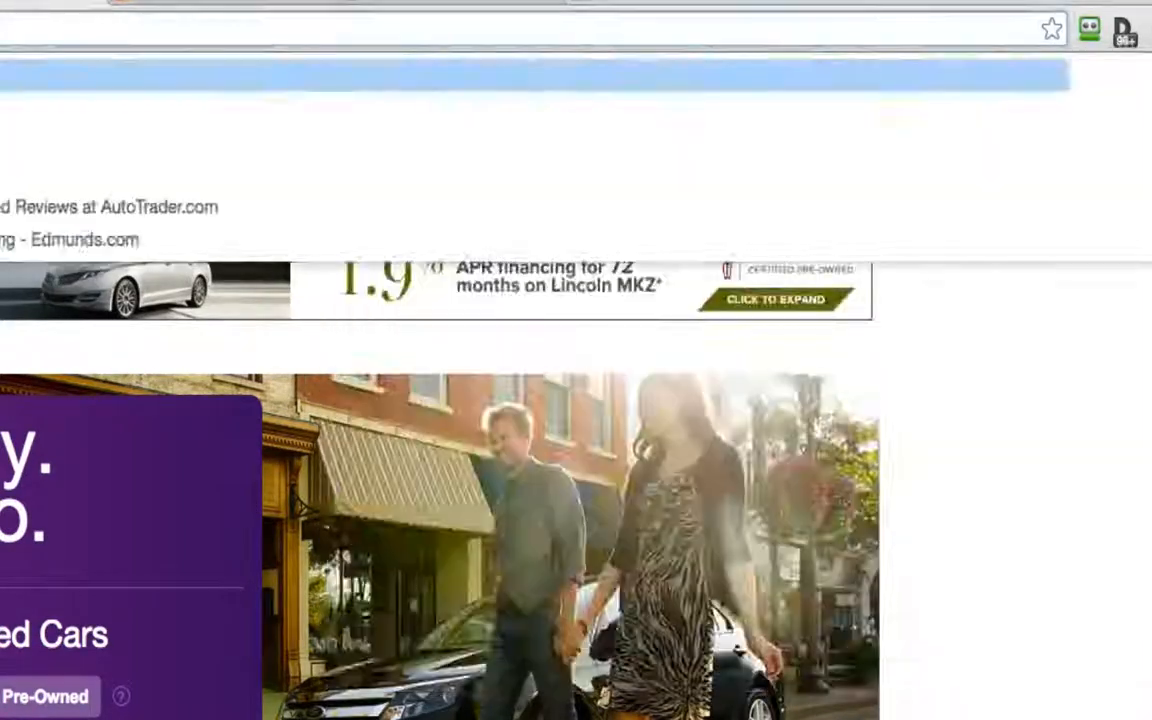
Show Disconnect's graph for eBay, with two connected sites flagged as trackers.
left_click(1089, 28)
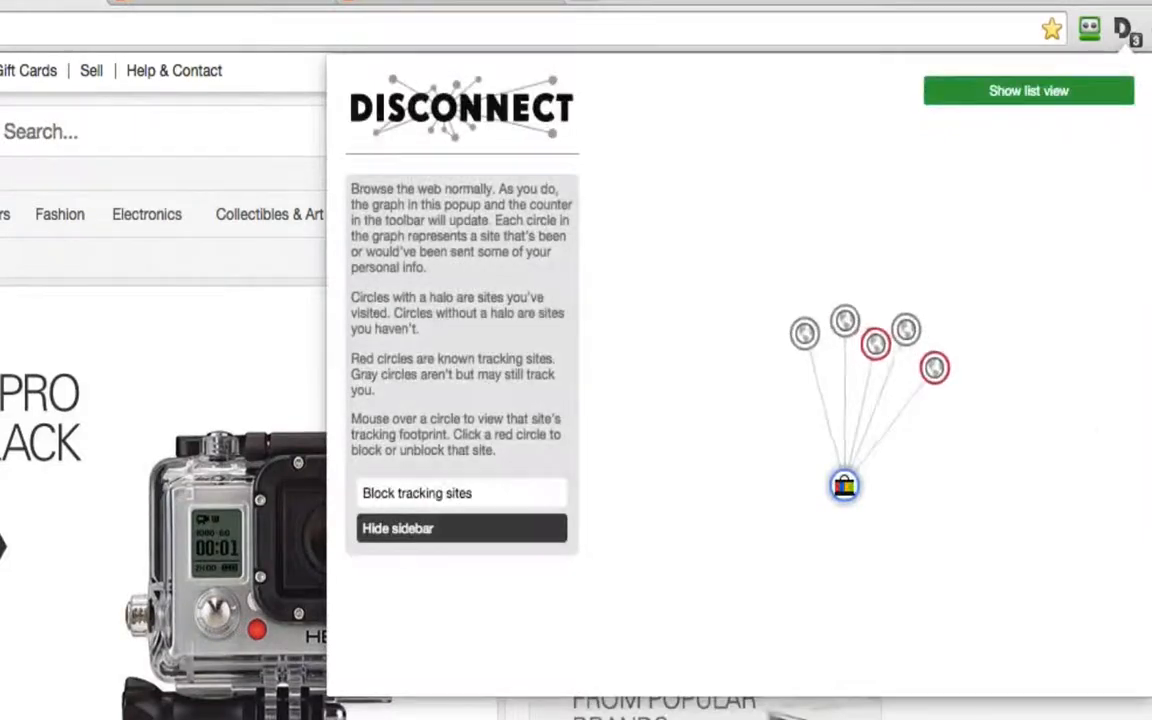